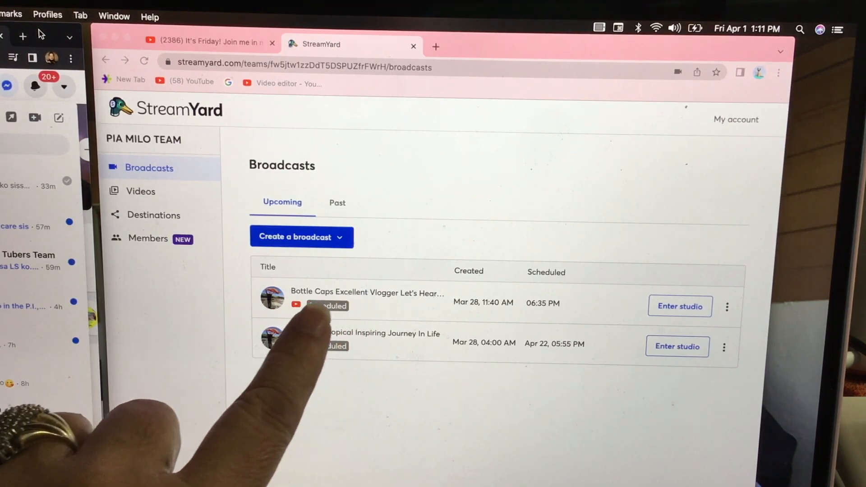
mouse_move(309, 359)
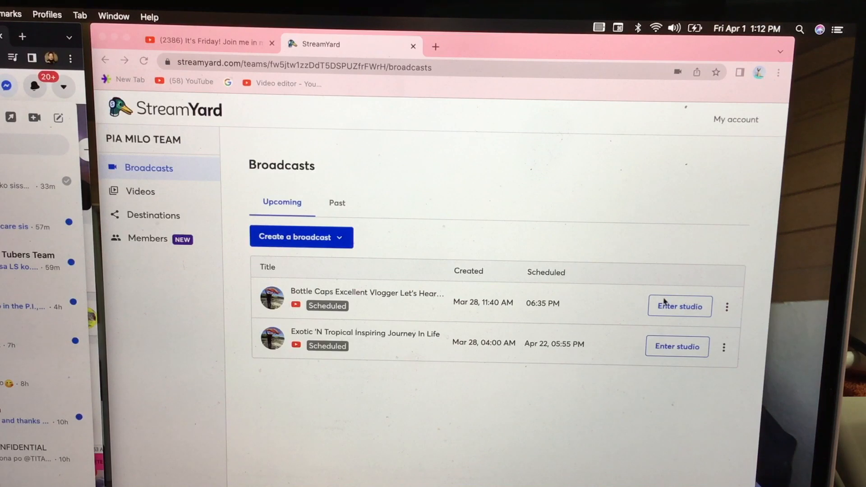
mouse_move(602, 298)
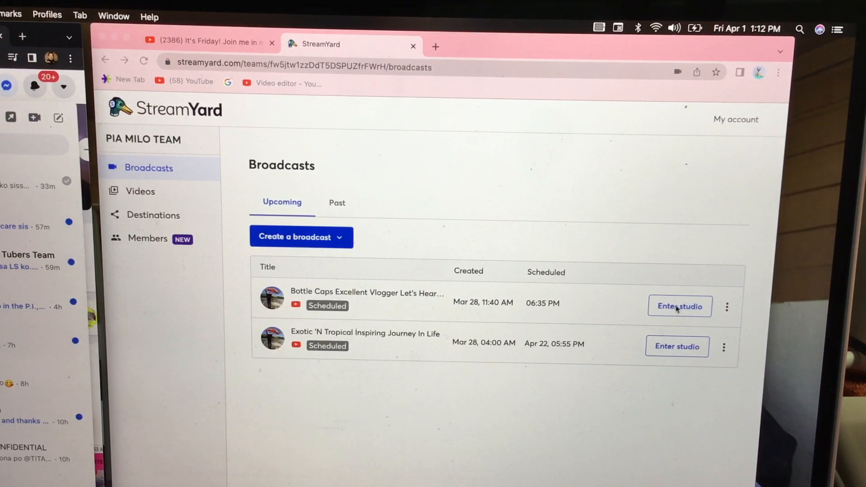
Enter the studio for the upcoming Bottle Caps Excellent Vlogger broadcast
left_click(680, 306)
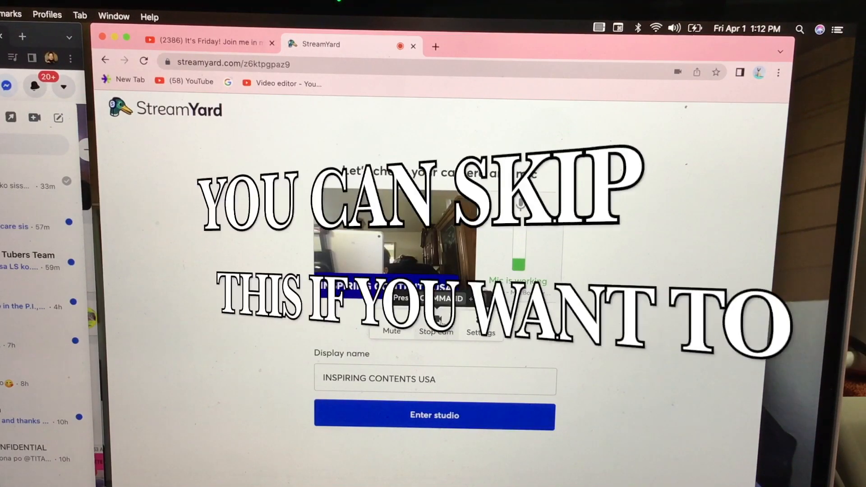
Turn off the camera on the check page and join the Bottle Caps studio
left_click(436, 332)
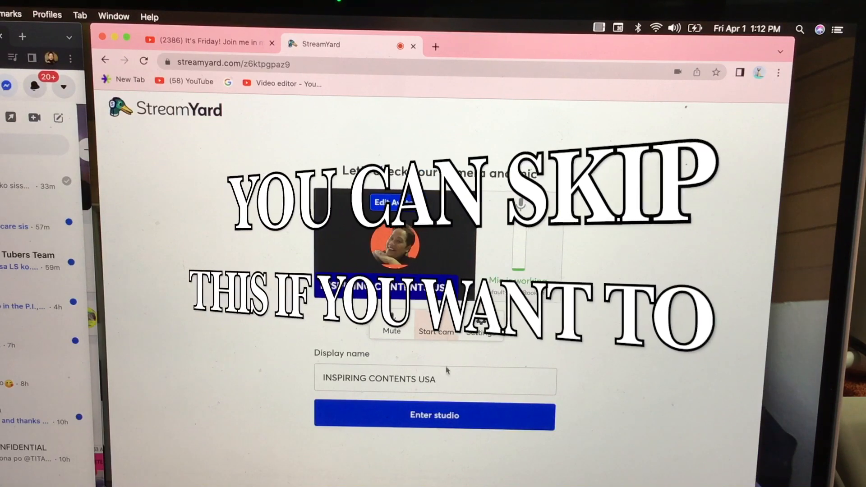
left_click(434, 415)
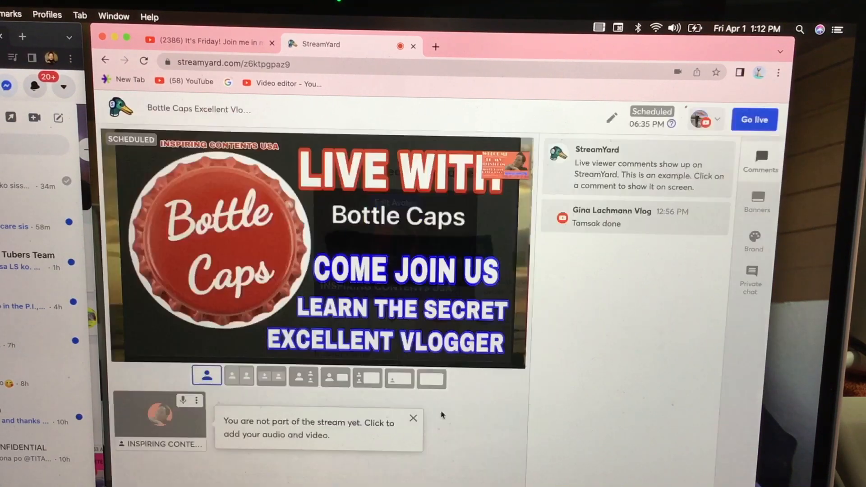
Dismiss the studio tip so the studio URL can be copied
left_click(754, 200)
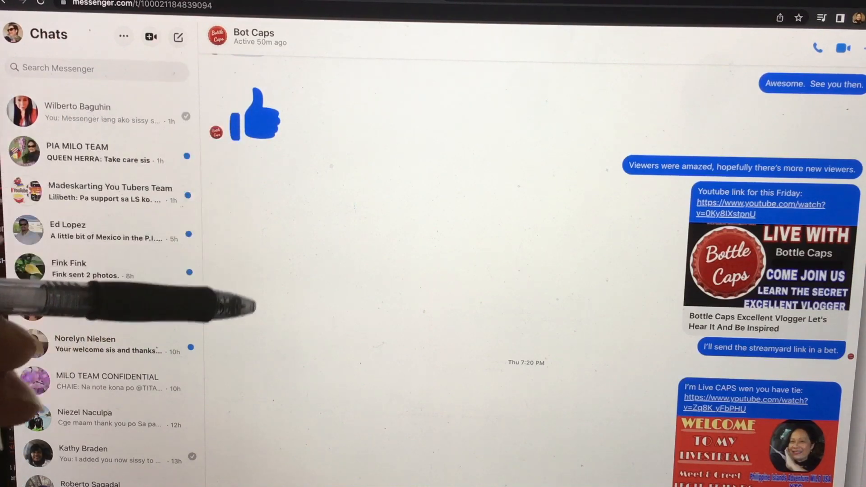
Scroll the Bottle Caps chat down to the latest messages and message box
scroll("down", 3)
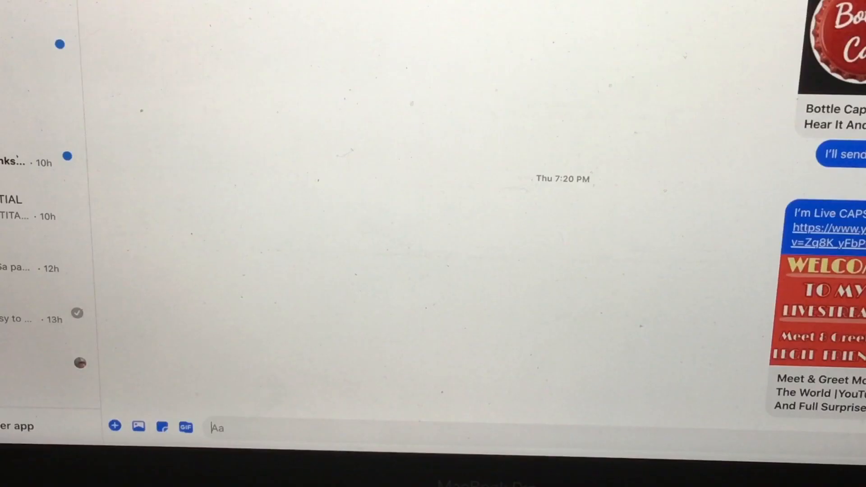
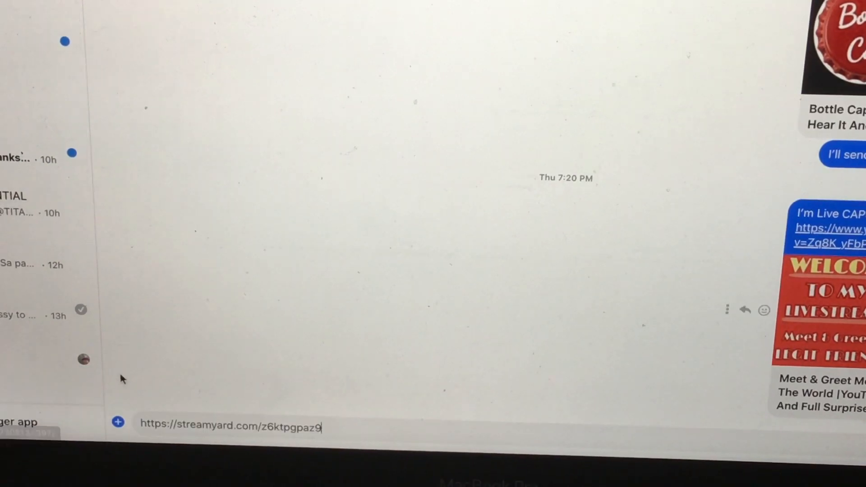
mouse_move(139, 428)
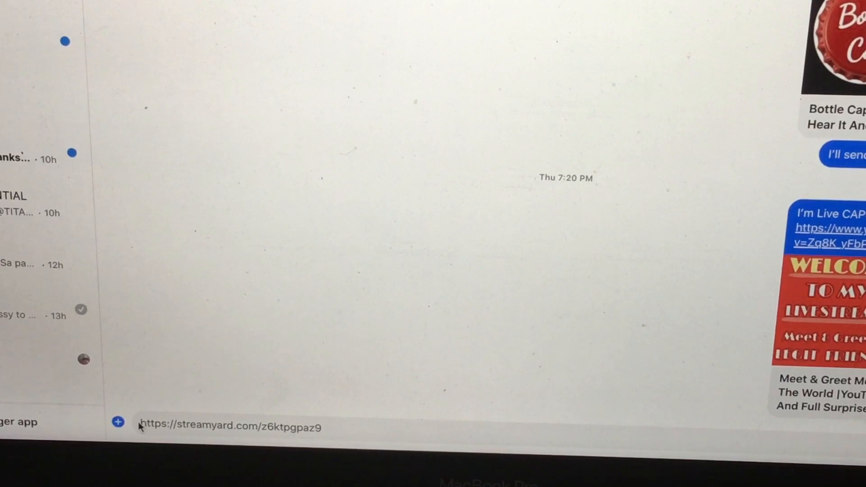
type("Here")
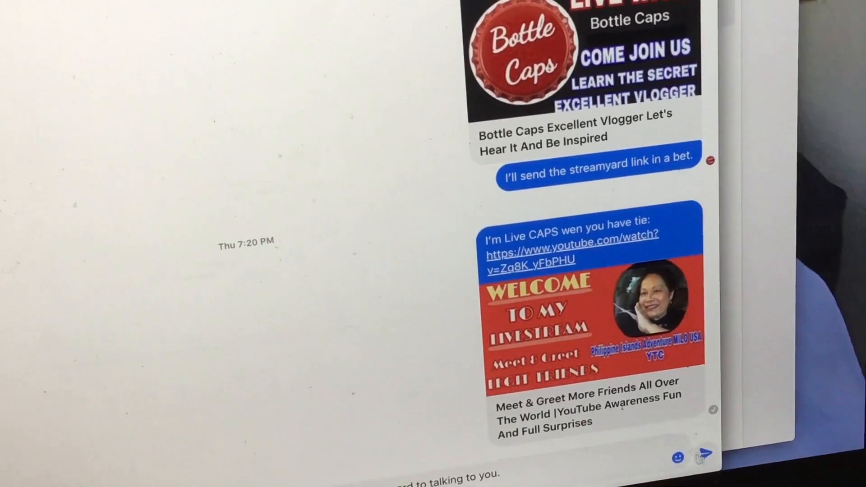
Scroll down to view the sent StreamYard link and its preview card
scroll("down", 3)
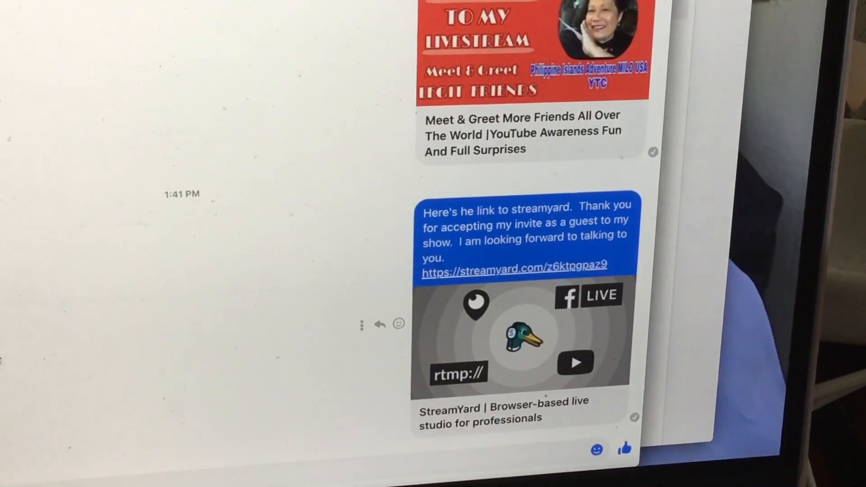